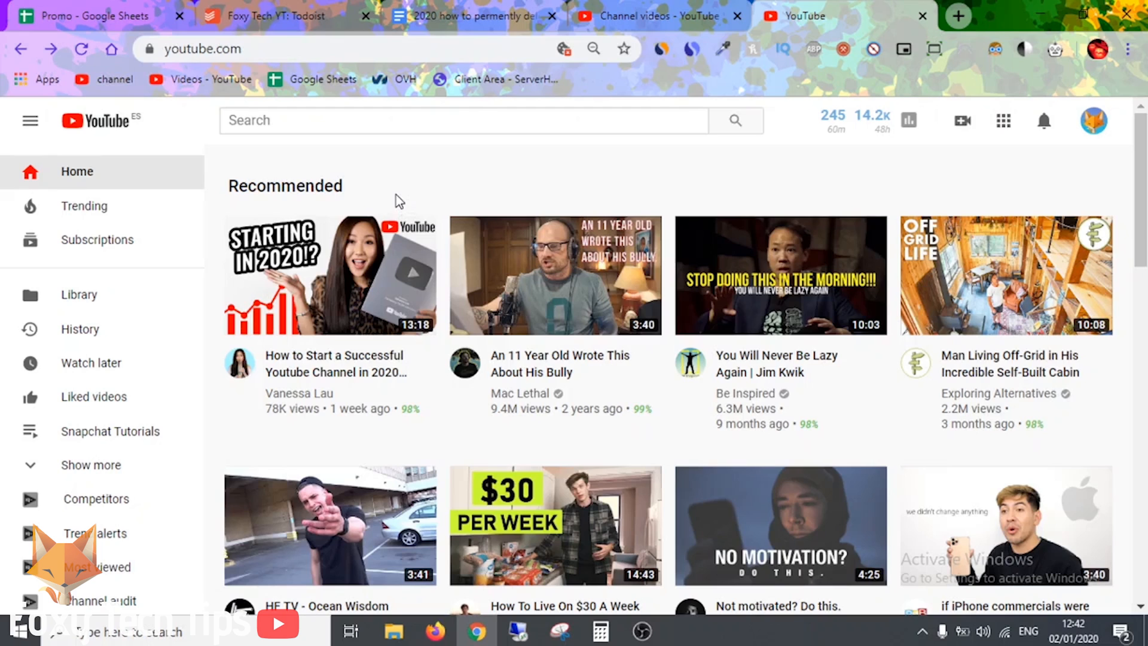
mouse_move(418, 170)
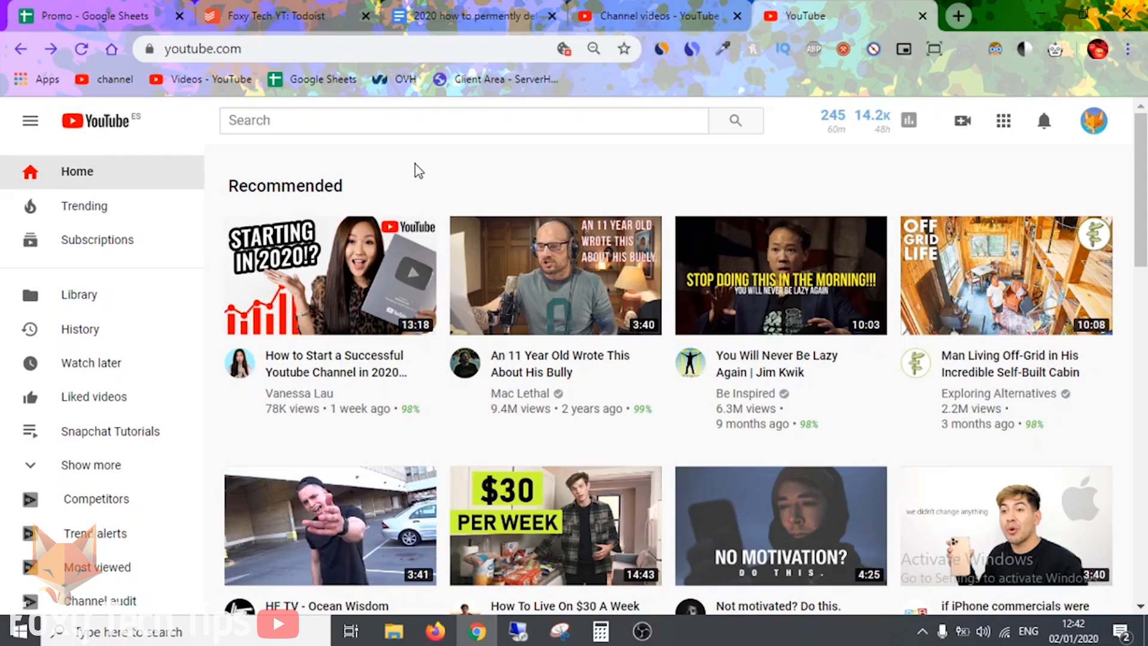
mouse_move(782, 163)
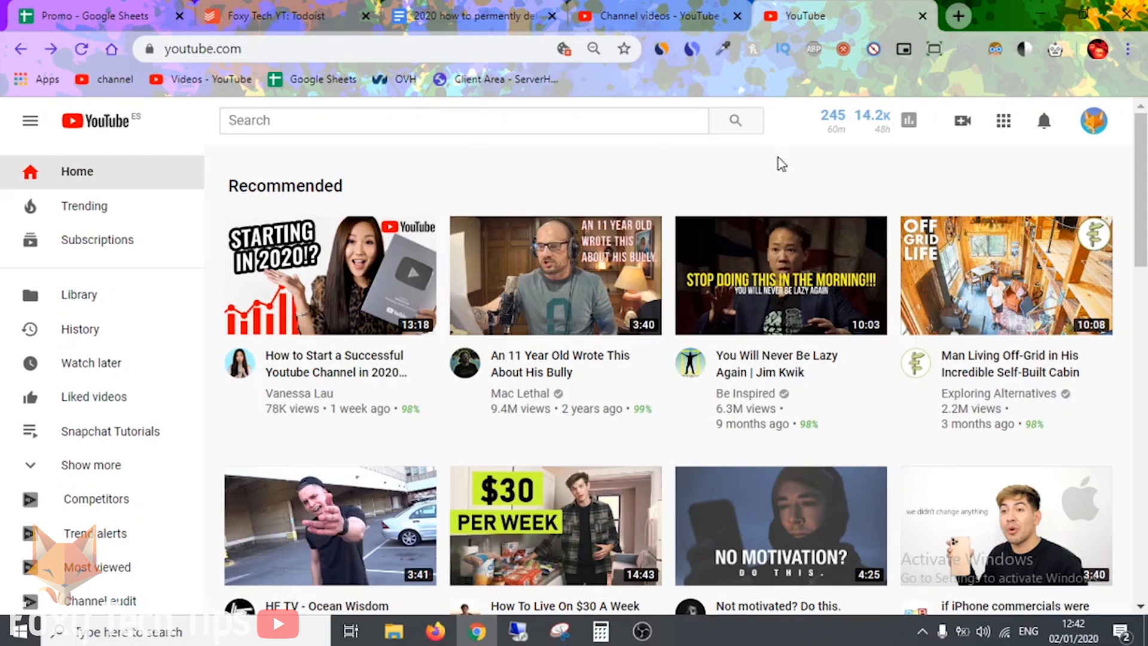
- Open the signed-in account menu and select 'Restricted Mode: Off'
left_click(1094, 120)
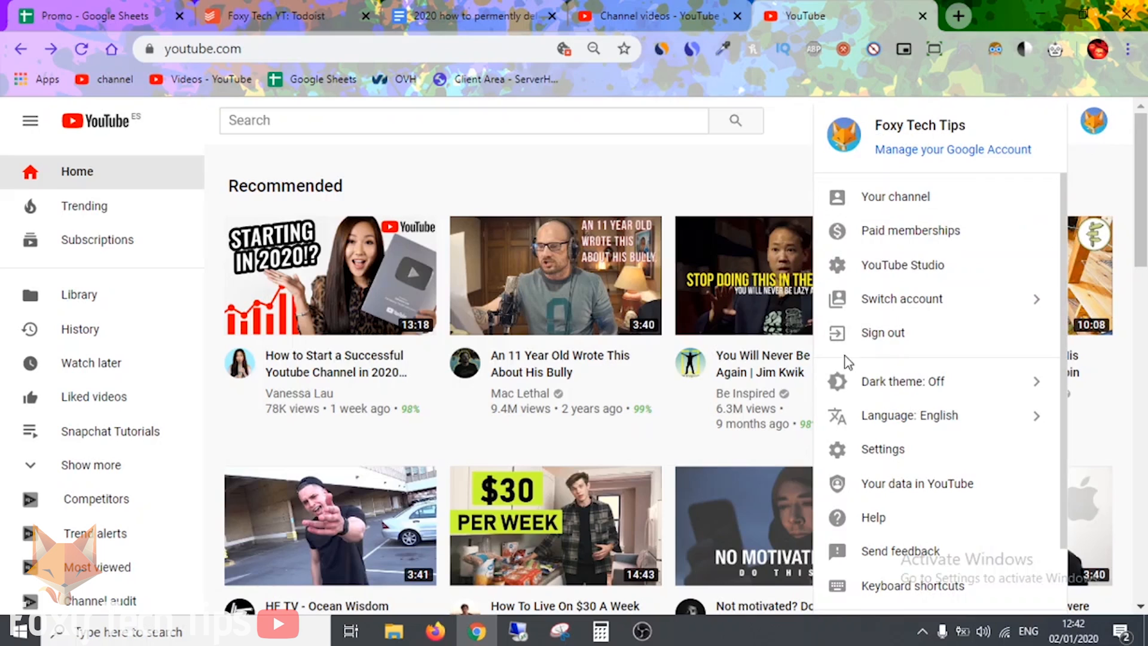
scroll("down", 3)
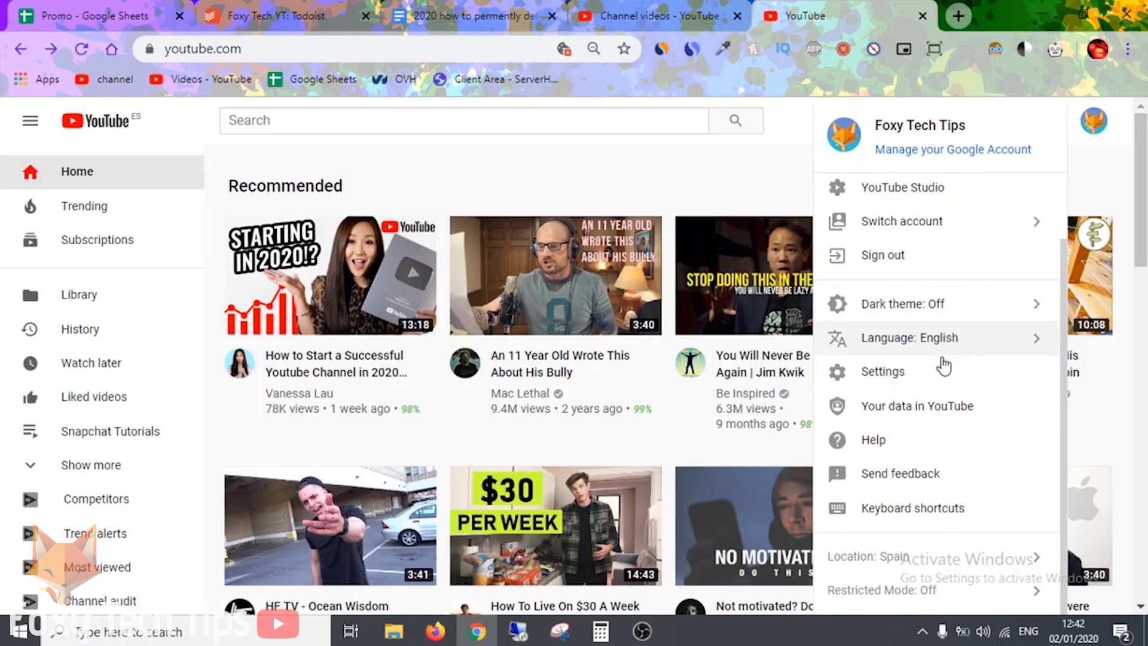
mouse_move(952, 591)
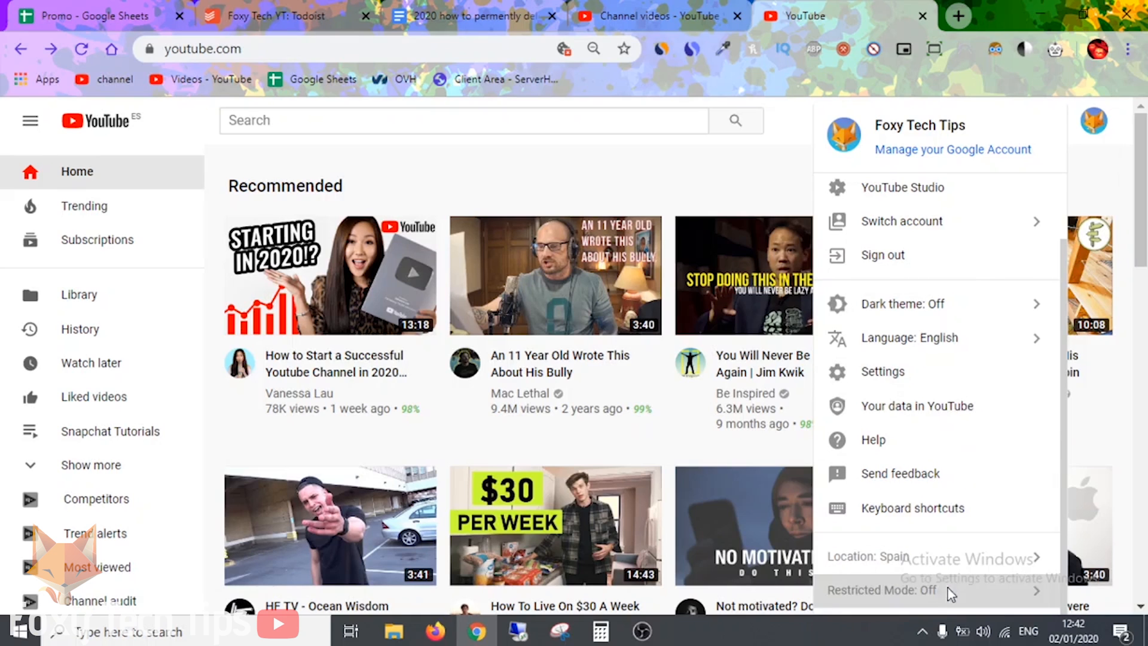
left_click(881, 590)
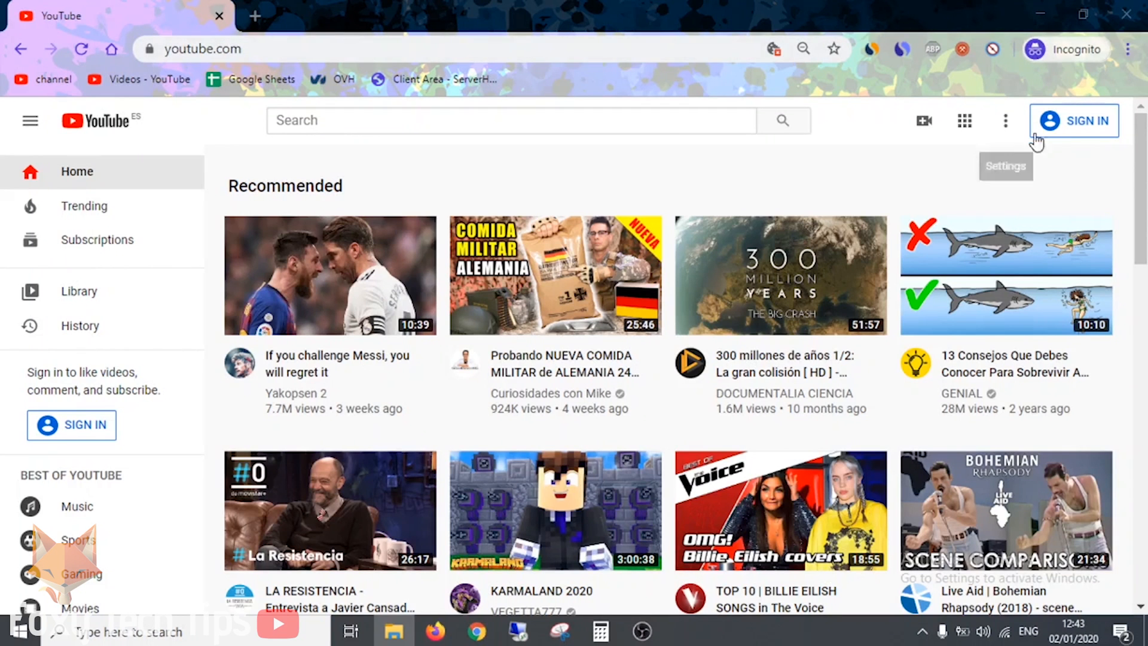
mouse_move(1067, 166)
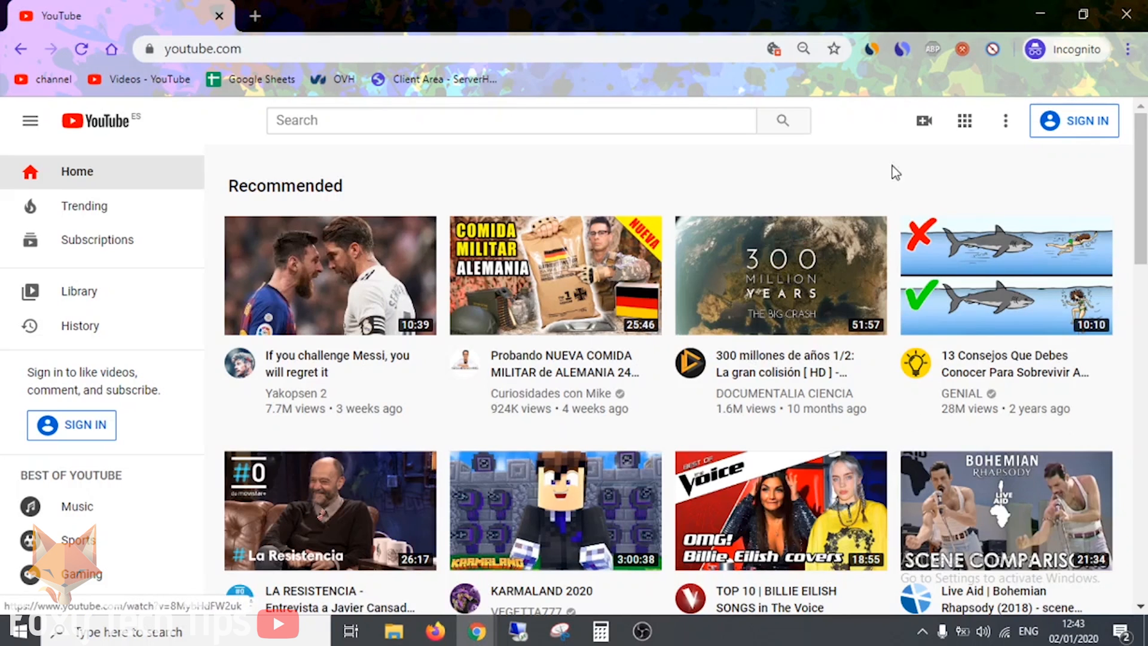
- Open the signed-out three-dot settings menu in the private window
left_click(1005, 120)
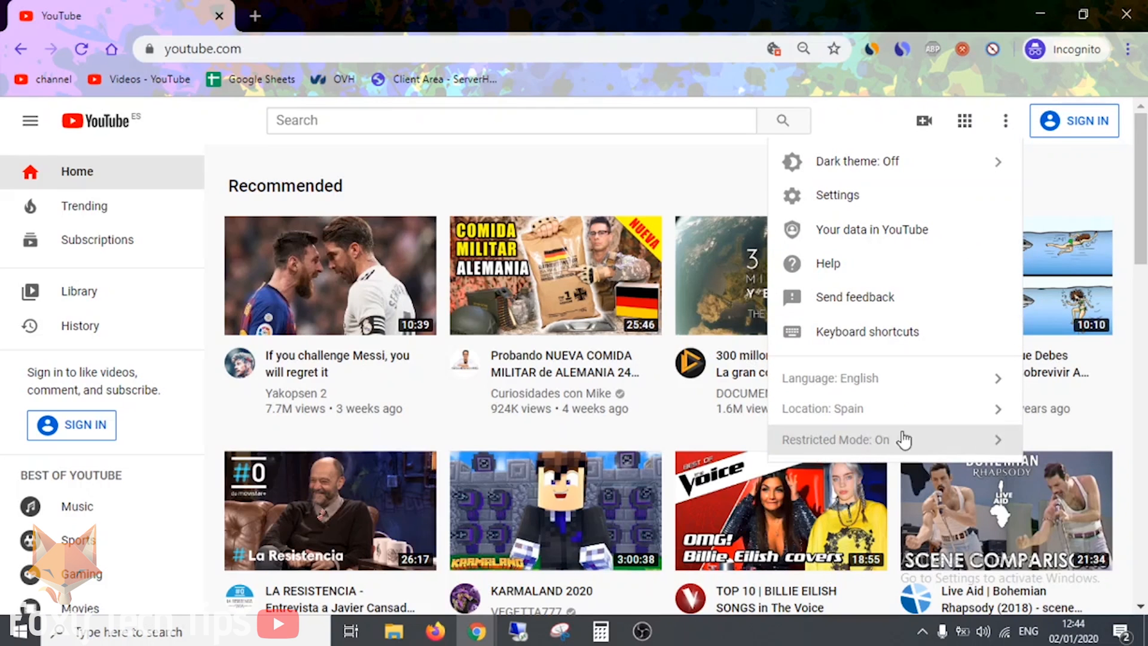
mouse_move(988, 450)
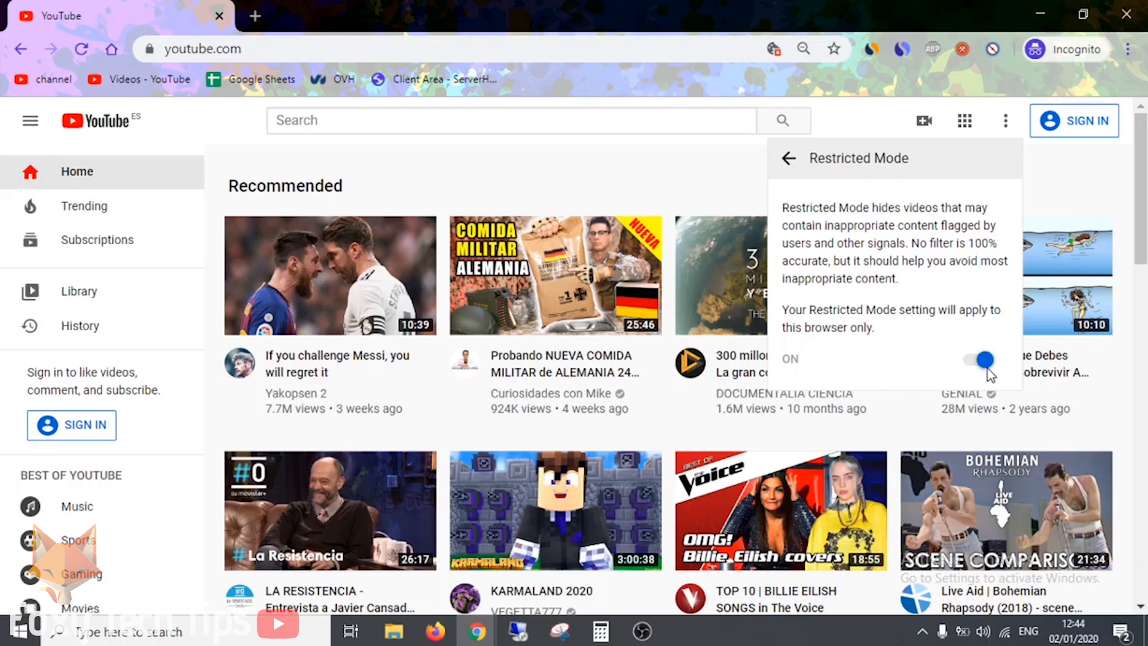
mouse_move(990, 375)
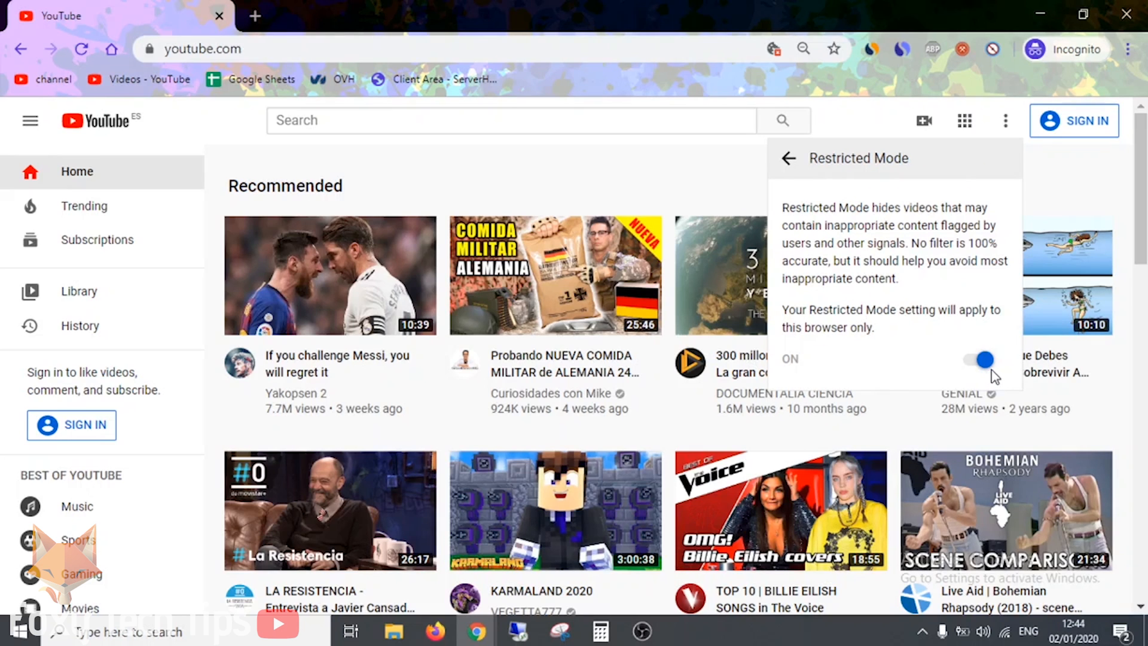
mouse_move(990, 370)
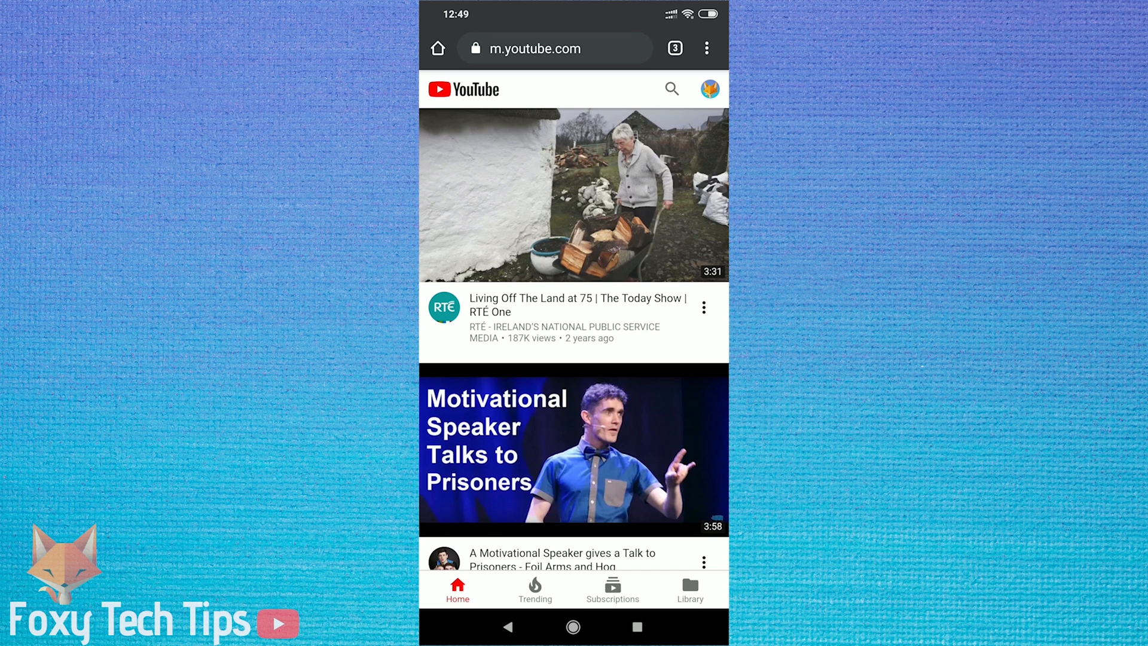
- On the mobile site, switch on Restricted Mode under Settings > Account
left_click(707, 89)
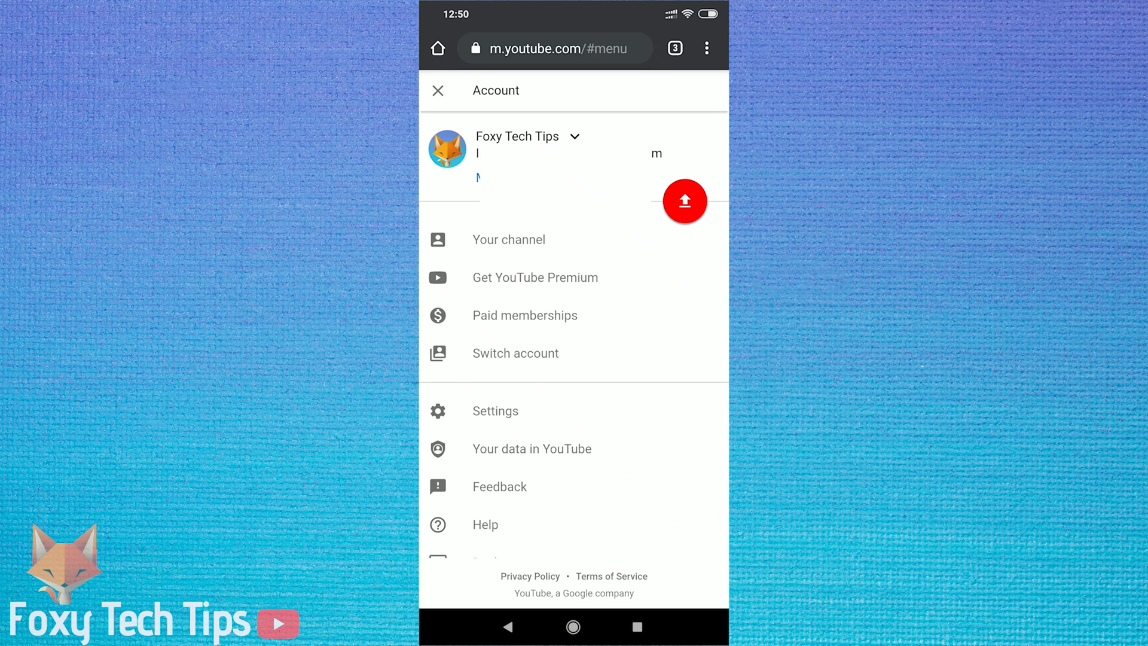
left_click(495, 411)
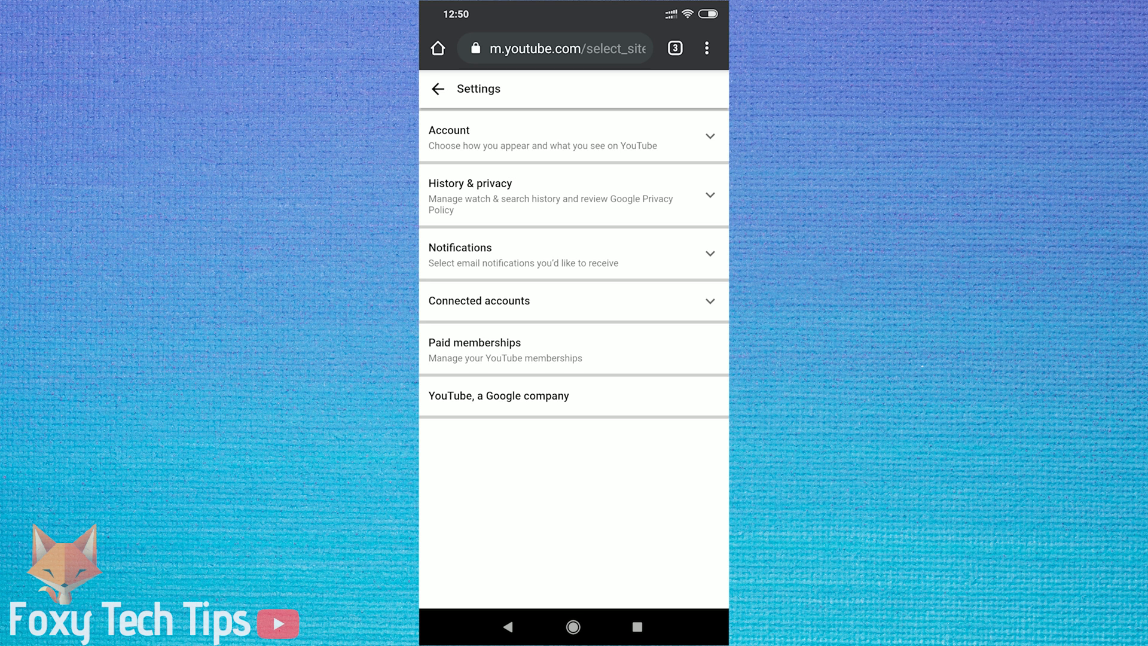
left_click(573, 137)
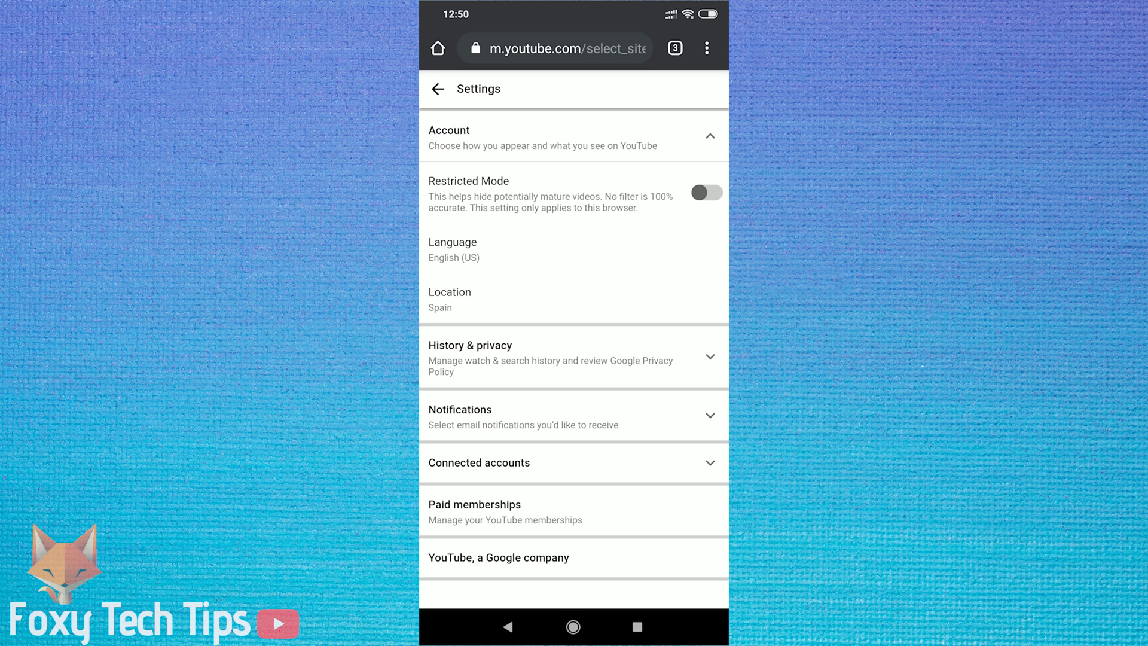
left_click(705, 193)
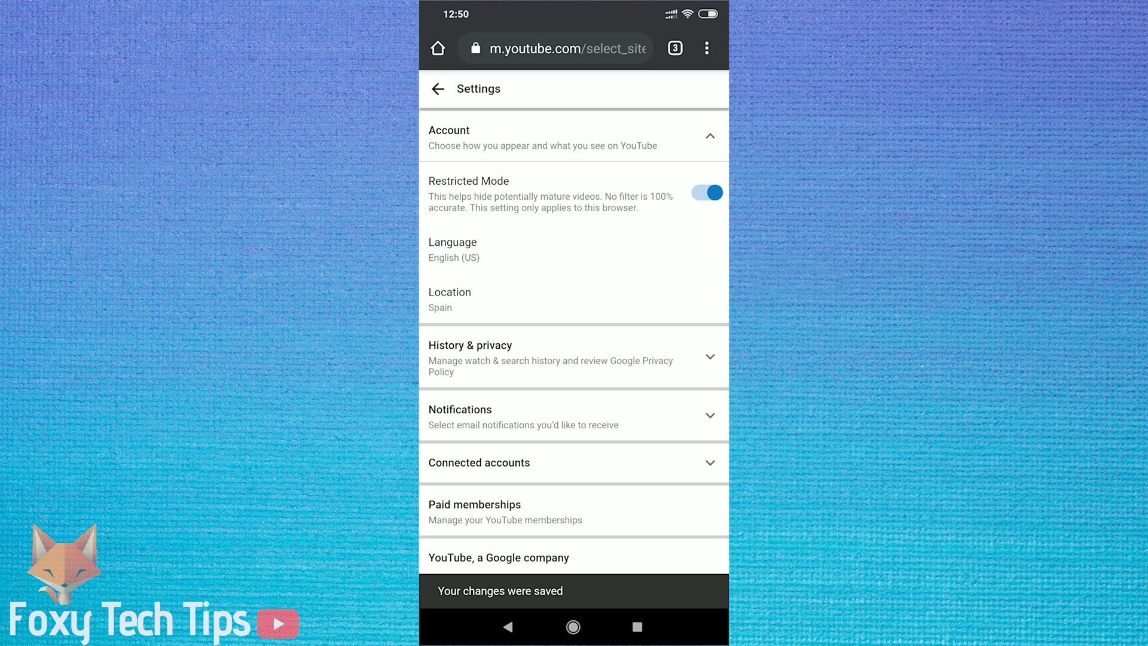
left_click(706, 192)
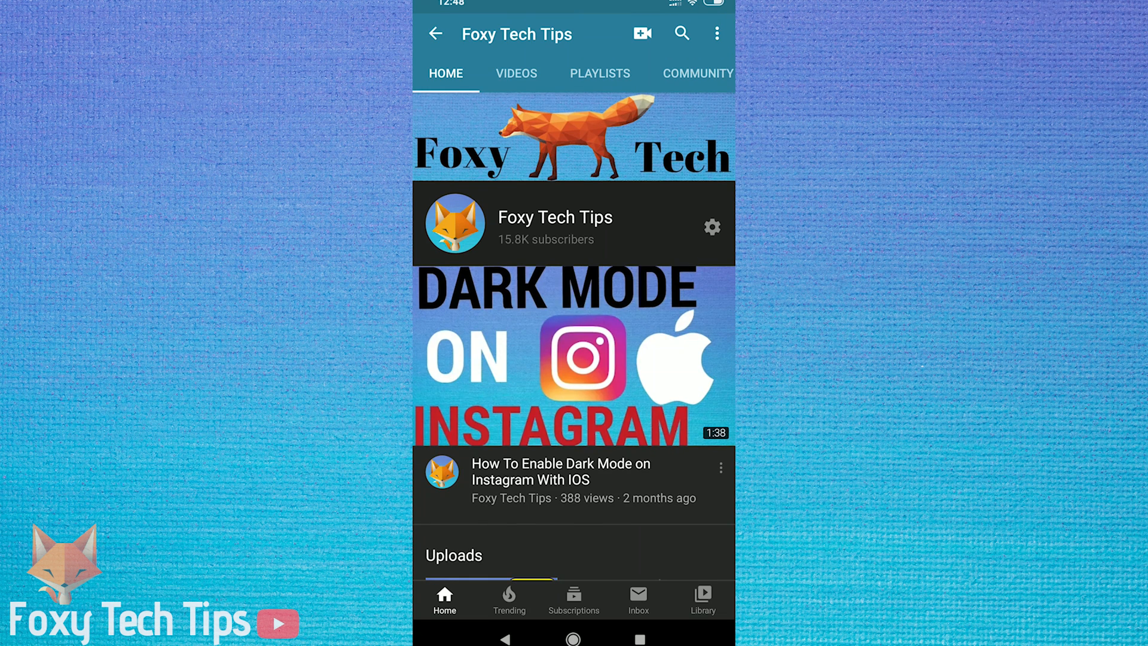
- In the Android app, switch off Restricted Mode in Settings > General, then go back
left_click(716, 33)
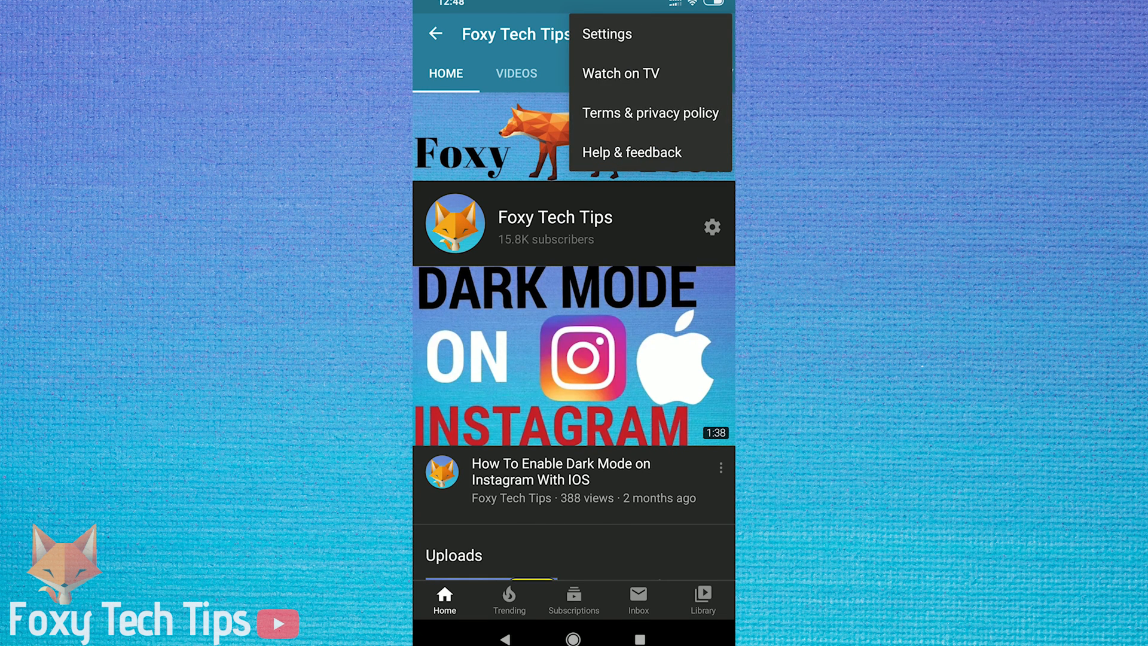
left_click(607, 34)
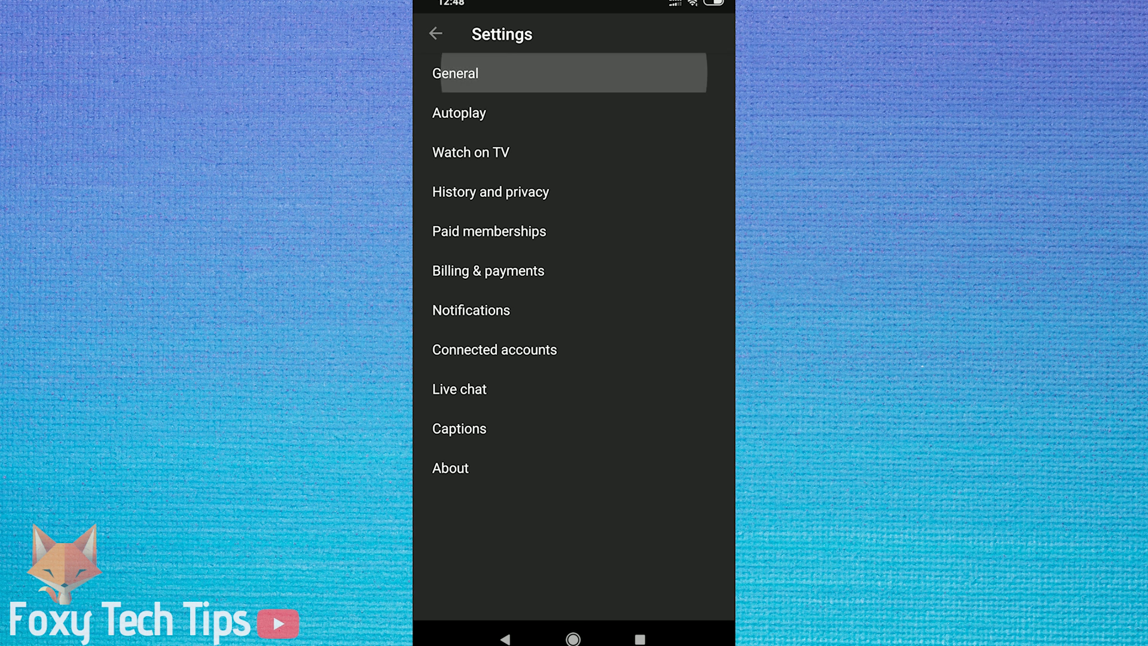
left_click(454, 72)
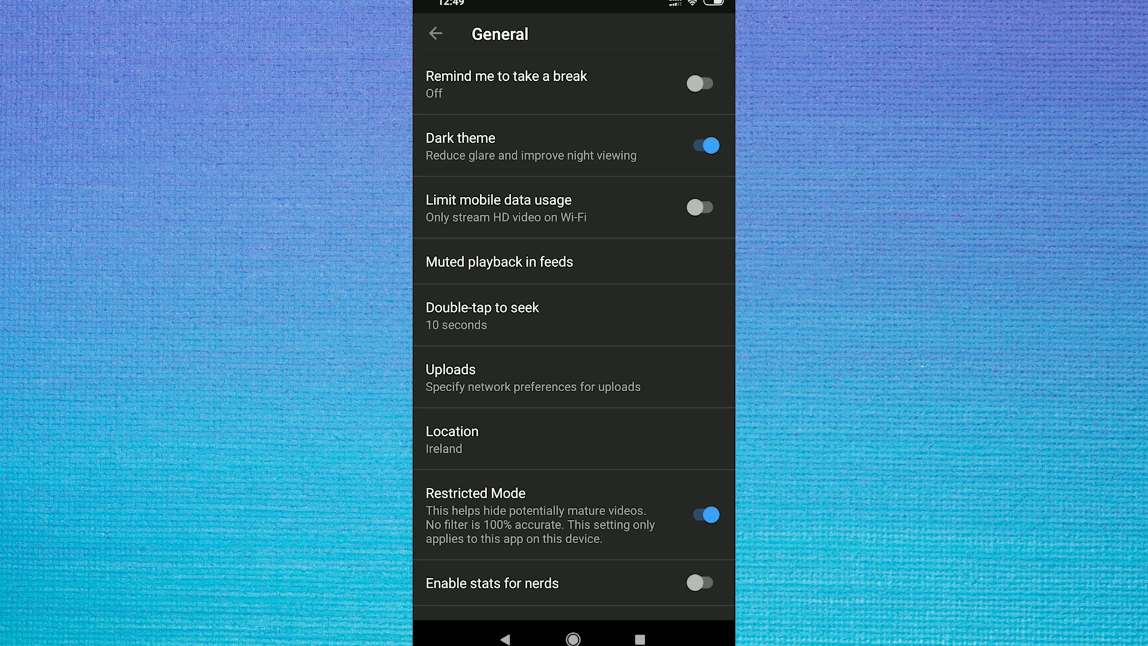
left_click(701, 515)
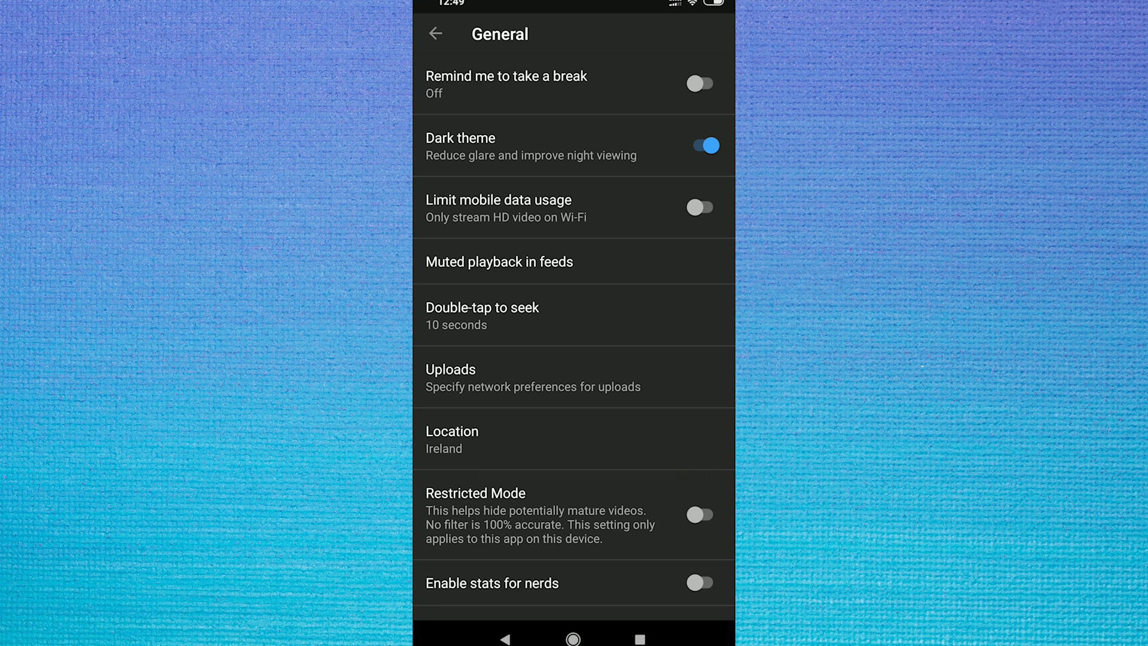
left_click(435, 33)
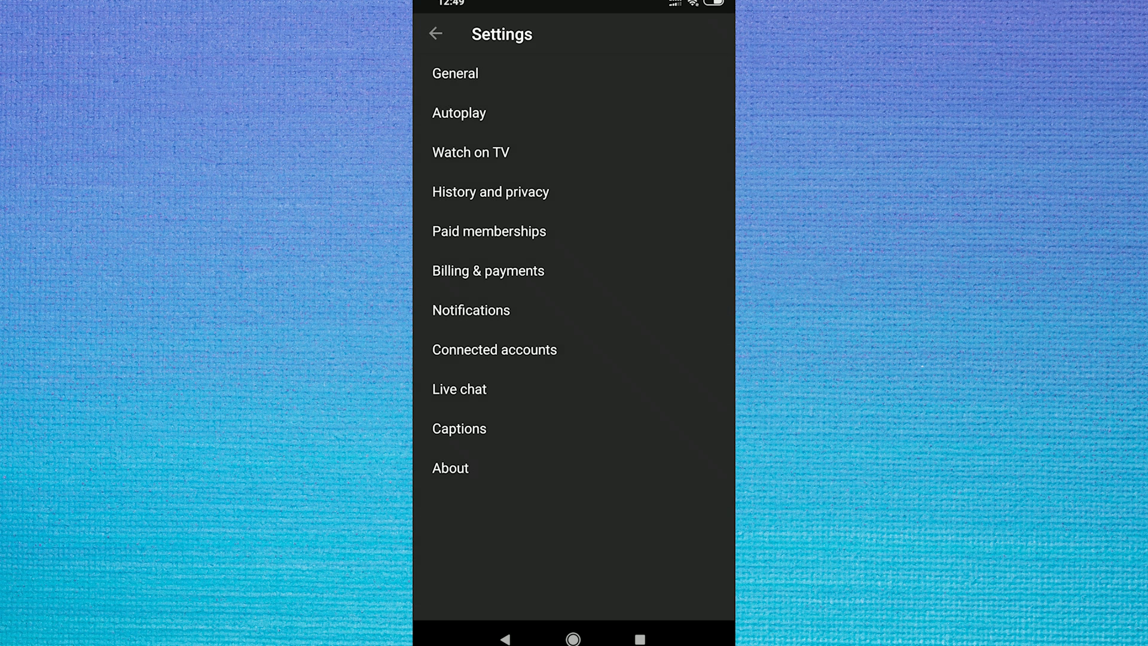